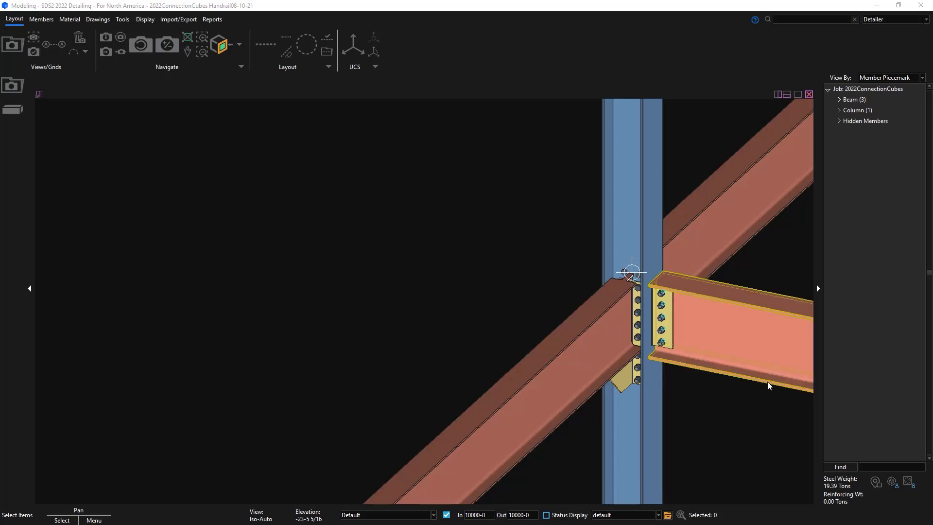
- Search the commands for 'connectin cube' to list the Connection Cube tools
left_click(815, 18)
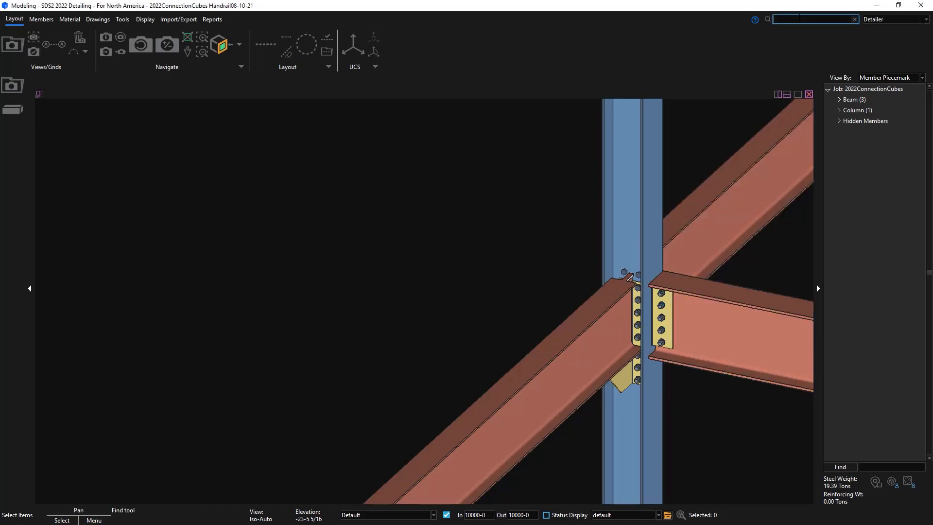
type("conne")
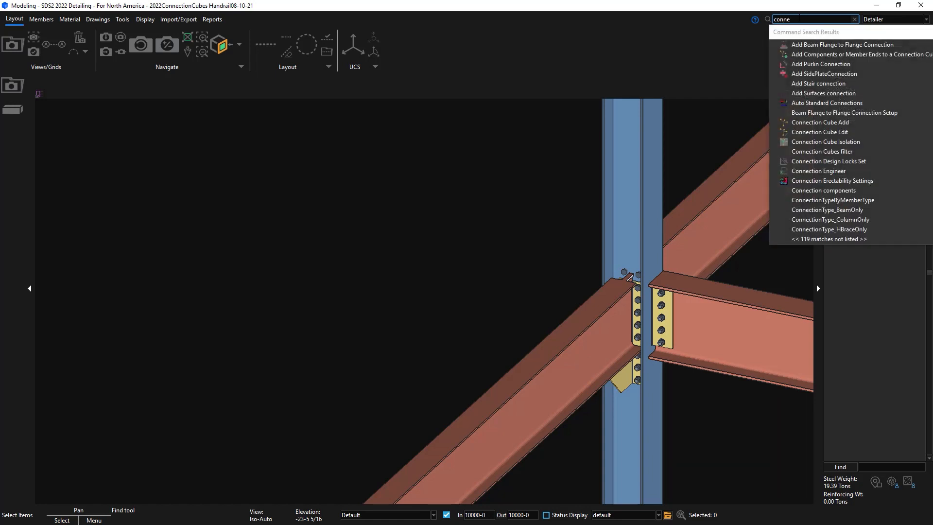
type("connectin cube")
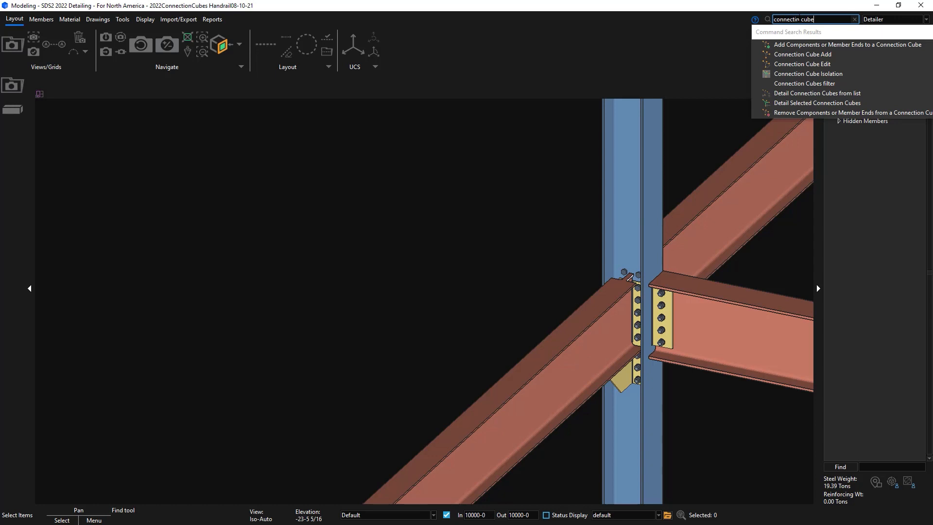
mouse_move(793, 54)
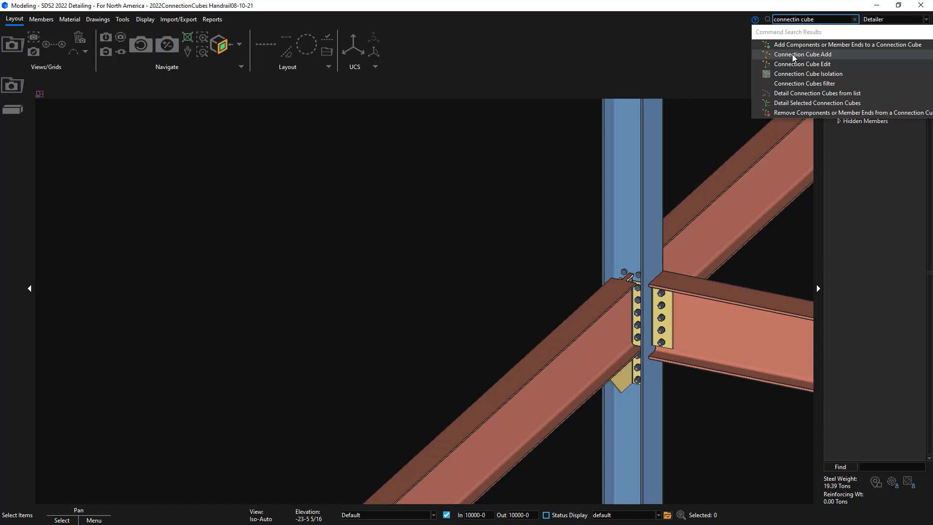
left_click(803, 54)
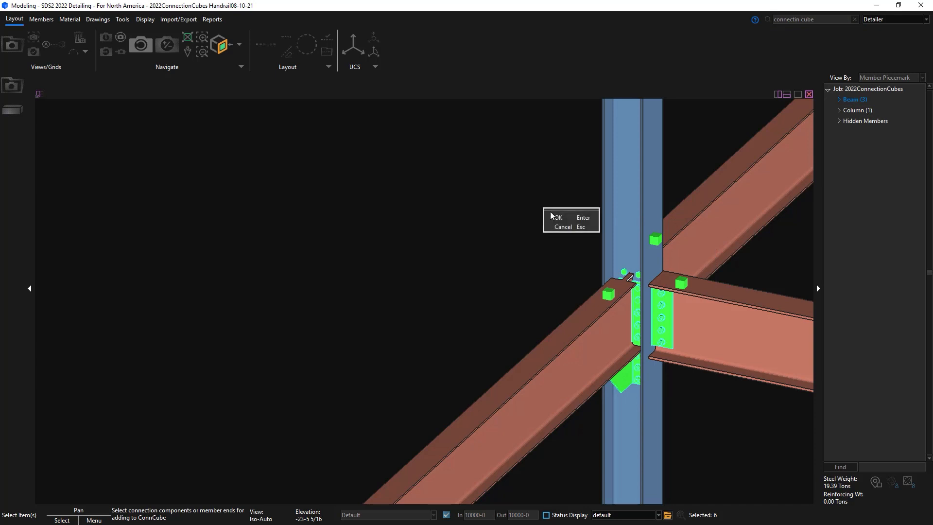
left_click(557, 217)
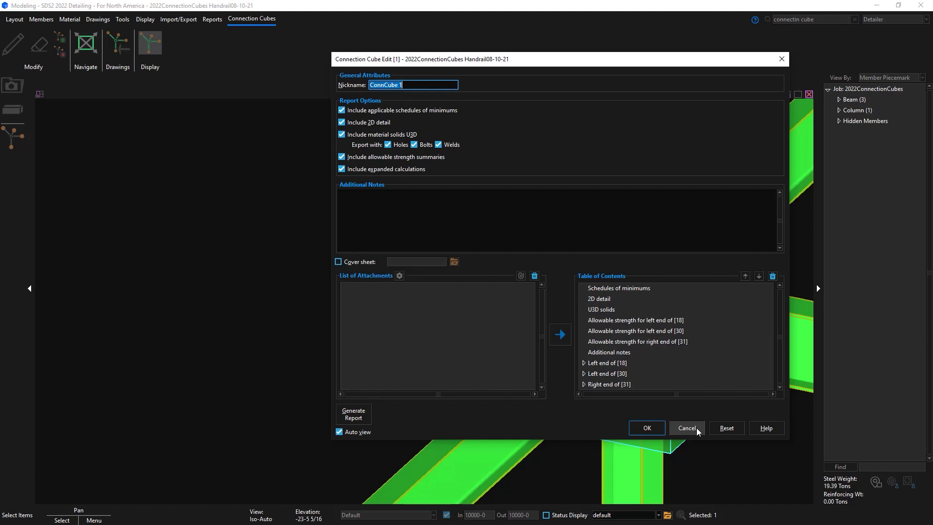
left_click(685, 427)
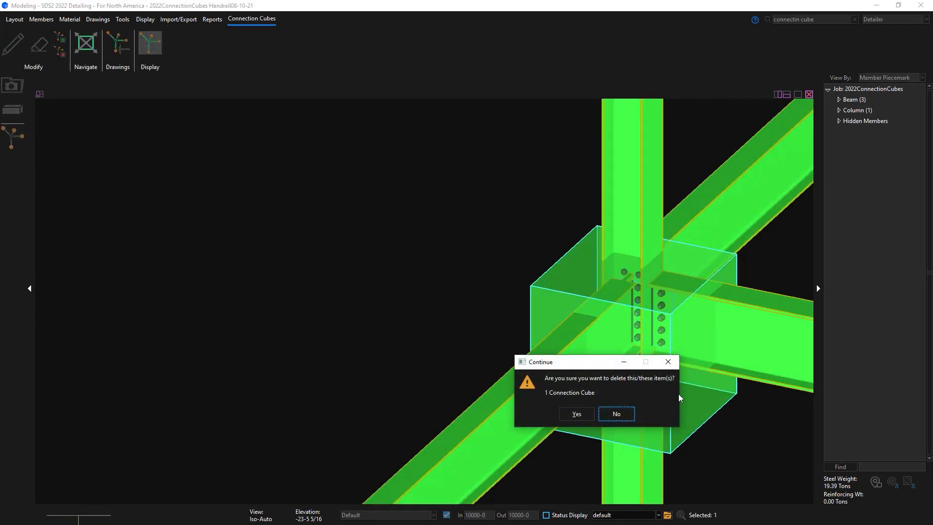
left_click(575, 413)
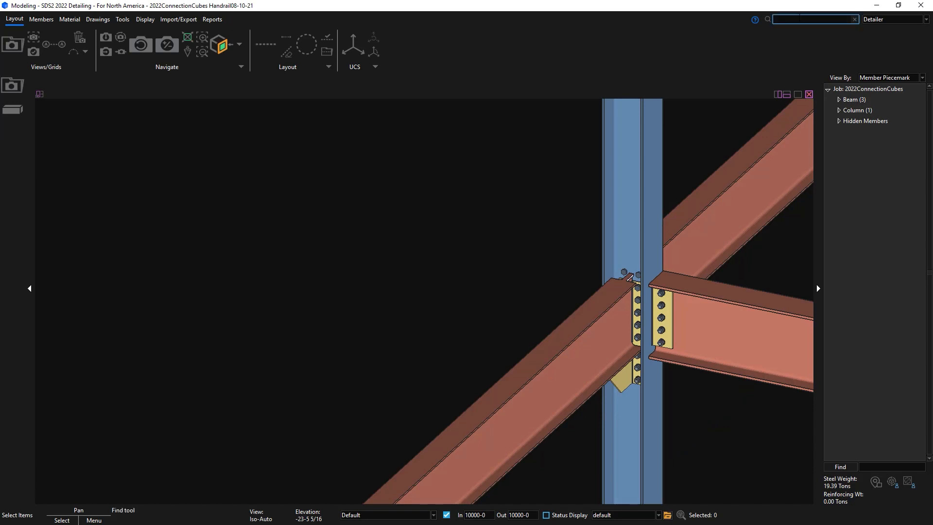
- Filter selection to Connection Components, add a Connection Cube around the joint, and open its edit settings
type("connectin cube")
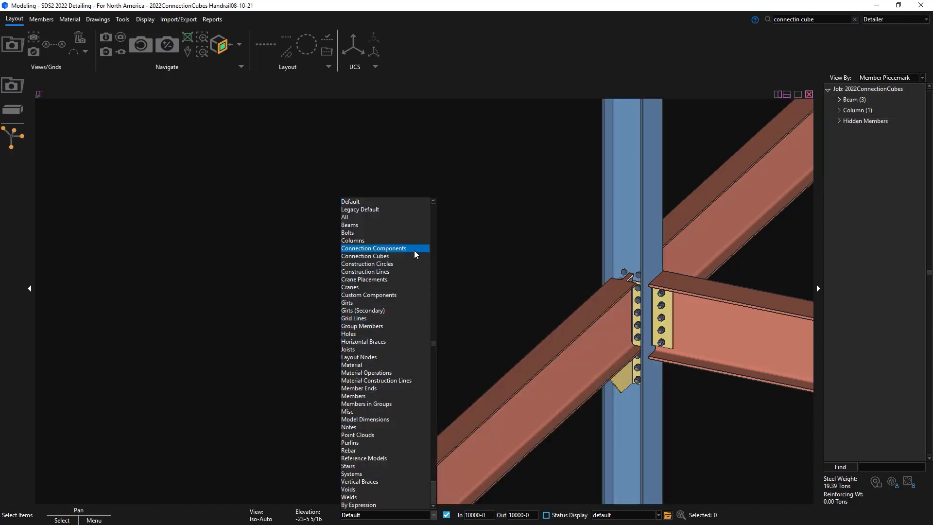
left_click(373, 248)
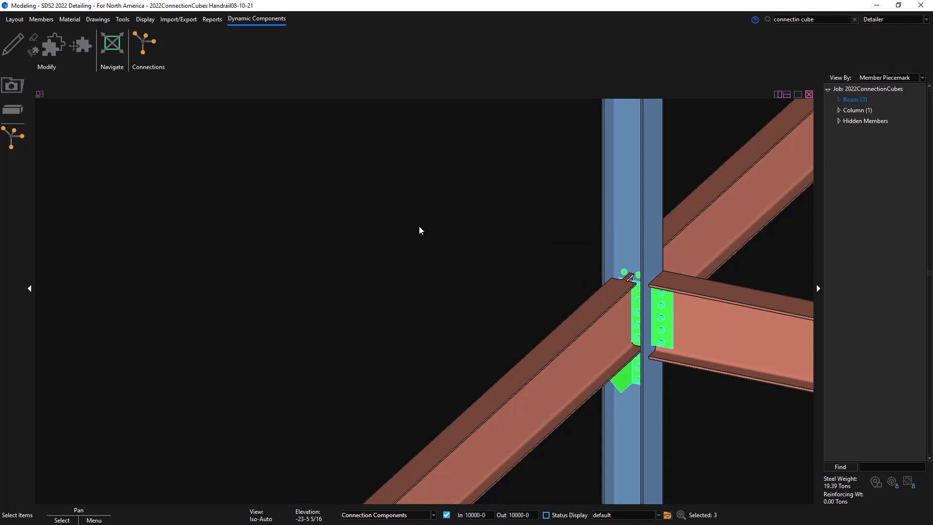
mouse_move(143, 43)
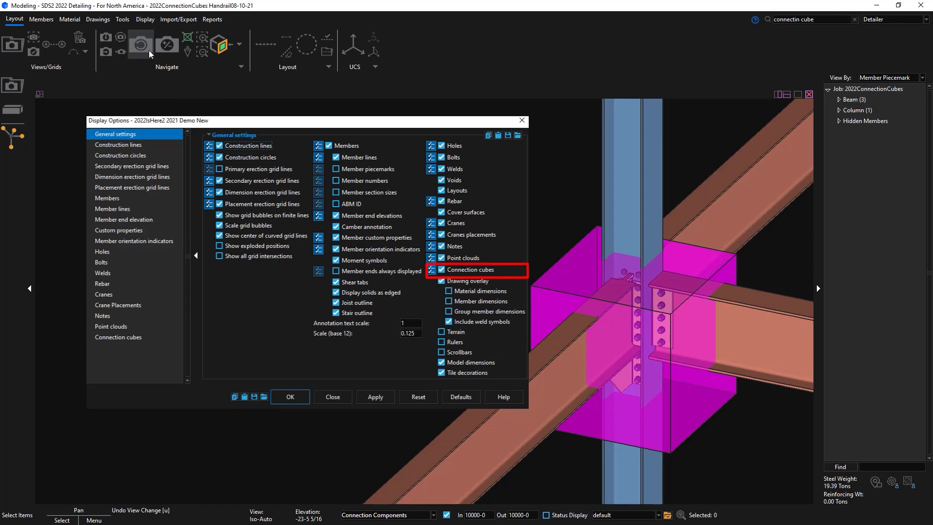
left_click(289, 396)
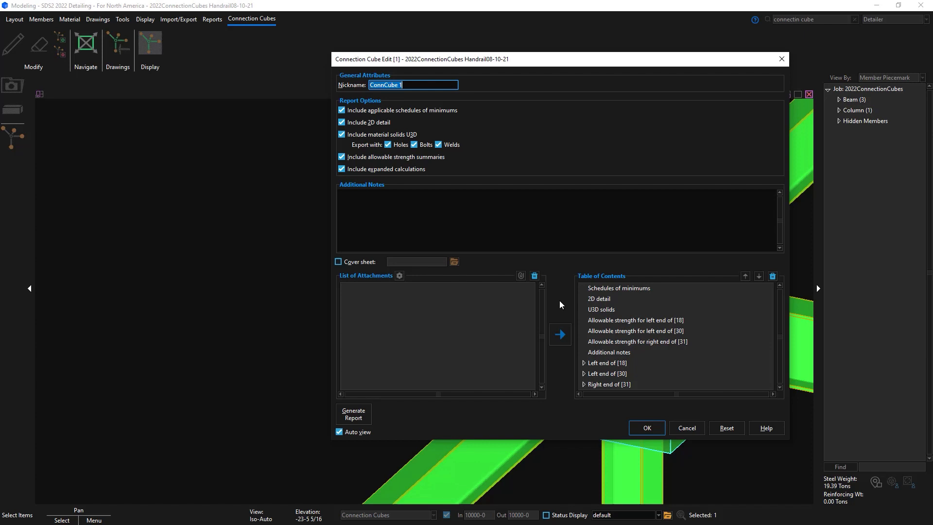
- Nickname the cube SharedEndPlateConnection and close both Schedule of Minimums tables unchanged
type("Sha")
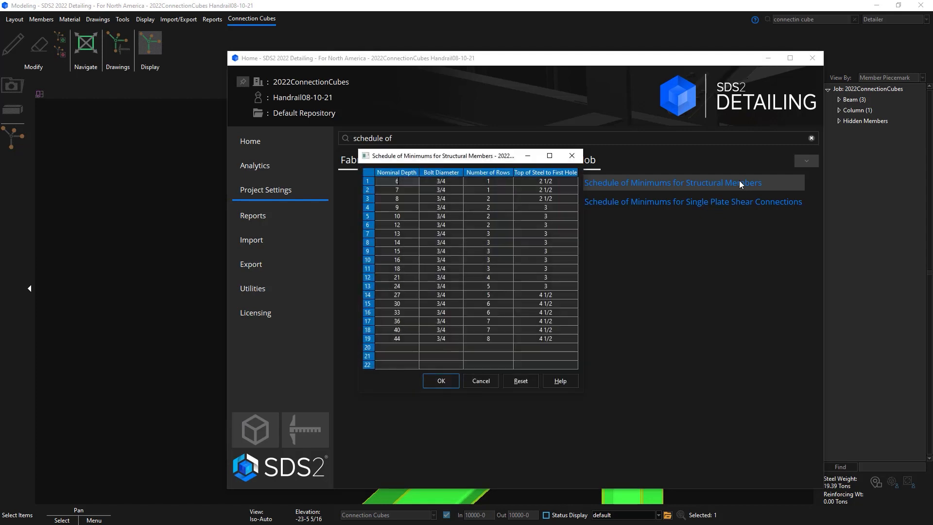
mouse_move(441, 380)
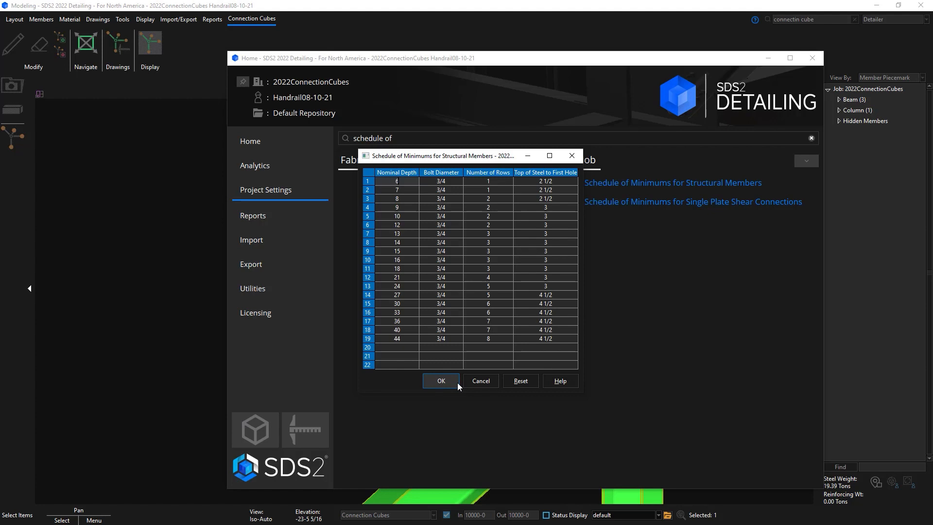
left_click(692, 201)
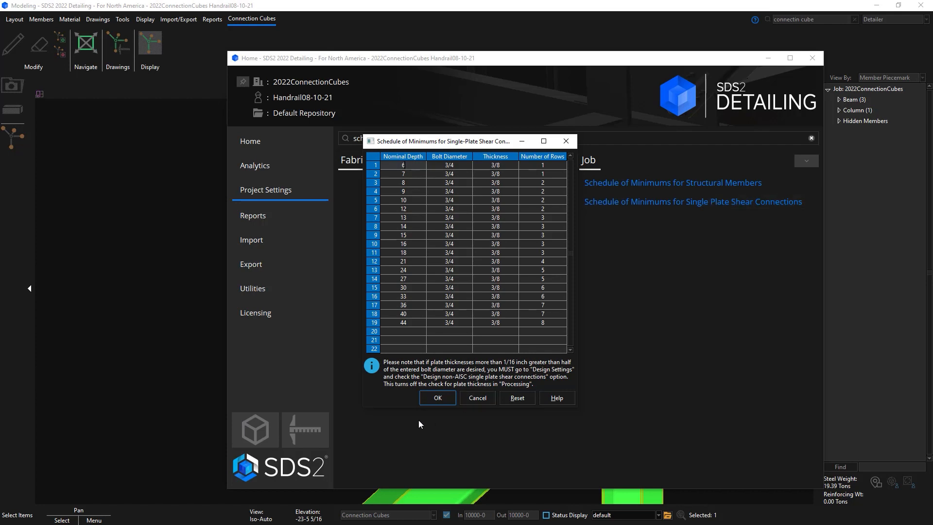
left_click(437, 397)
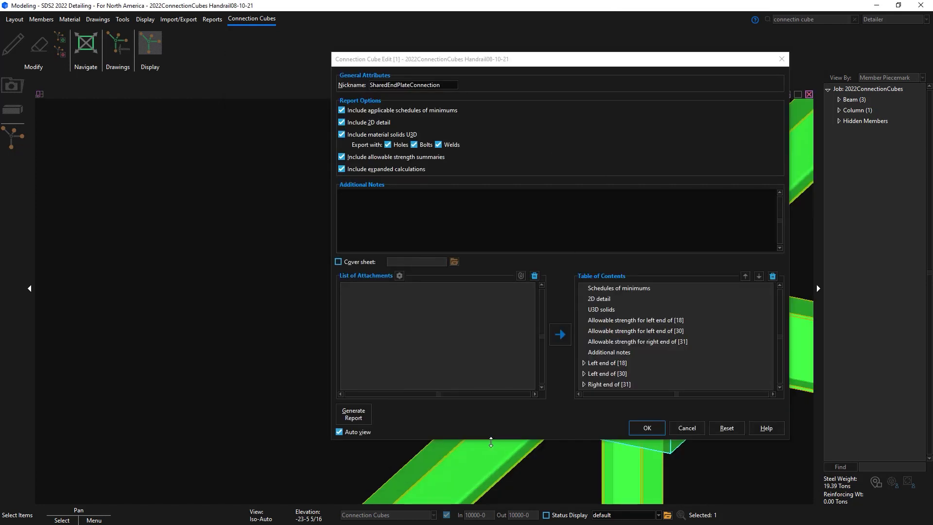
mouse_move(485, 439)
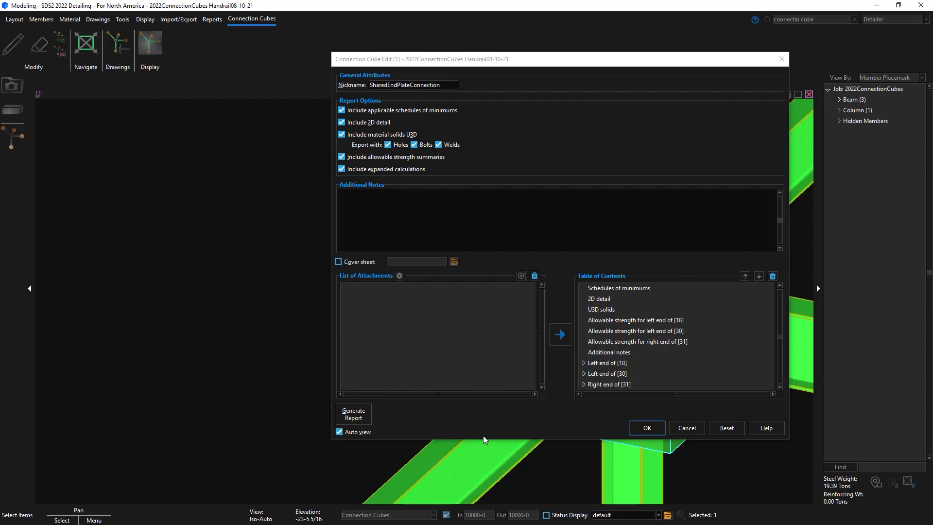
mouse_move(520, 453)
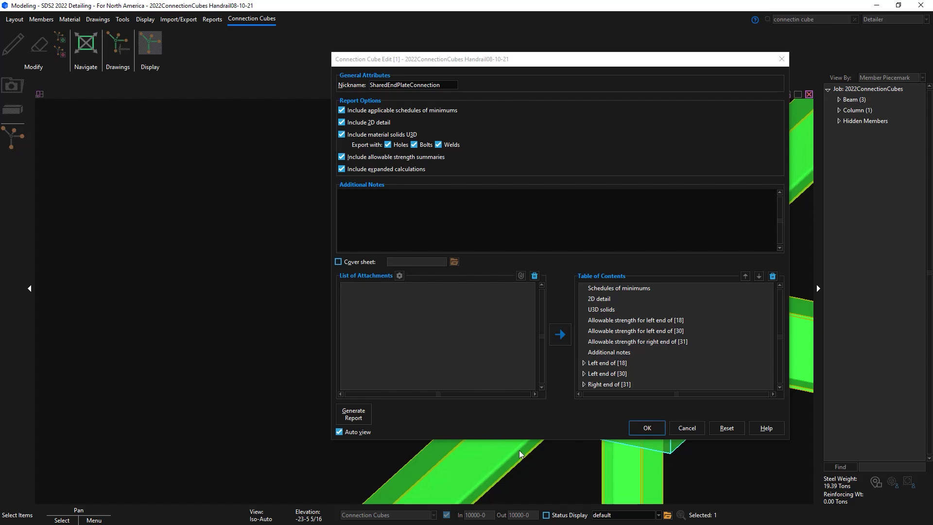
mouse_move(513, 441)
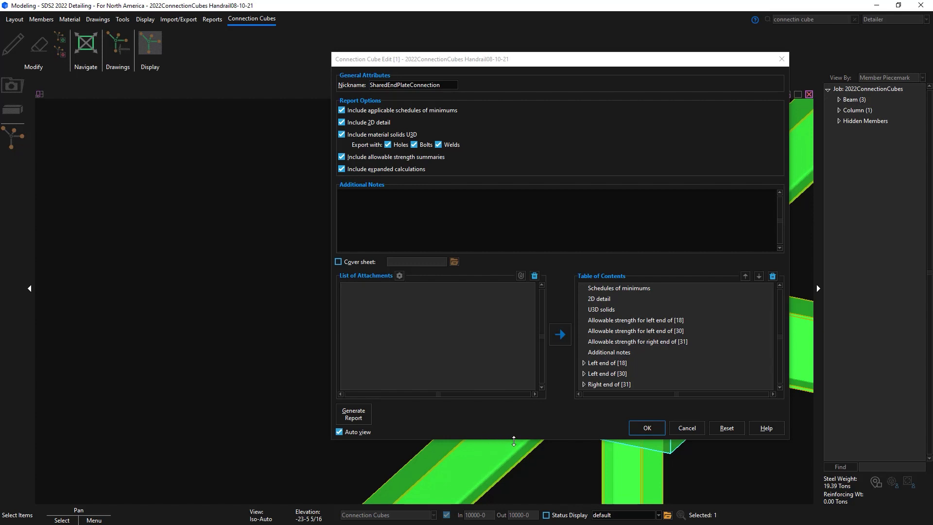
mouse_move(513, 436)
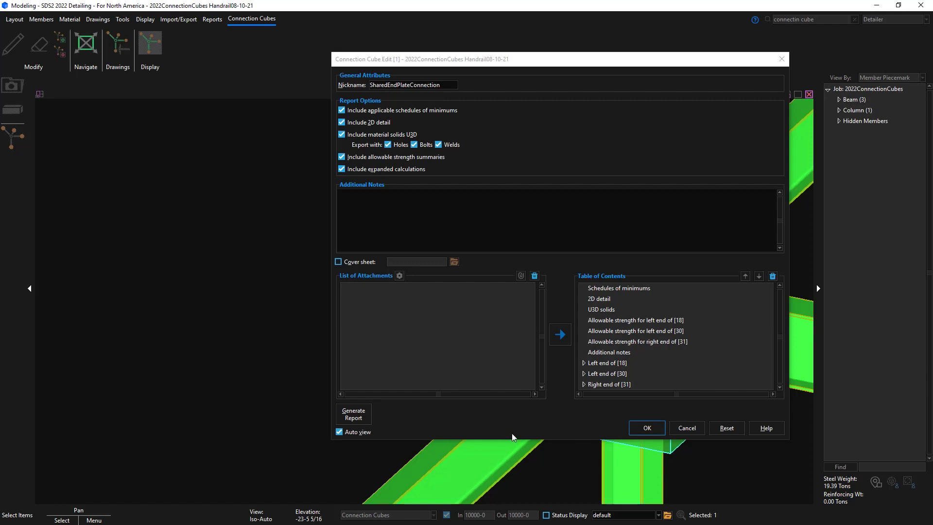
- Add the note 'Is this shared connection acceptable as shown in the connection report?'
left_click(556, 192)
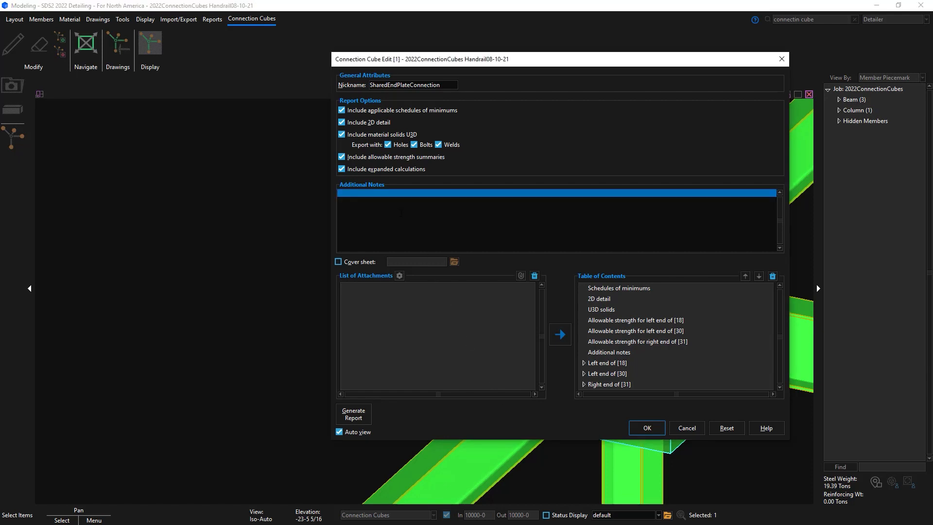
type("Is this")
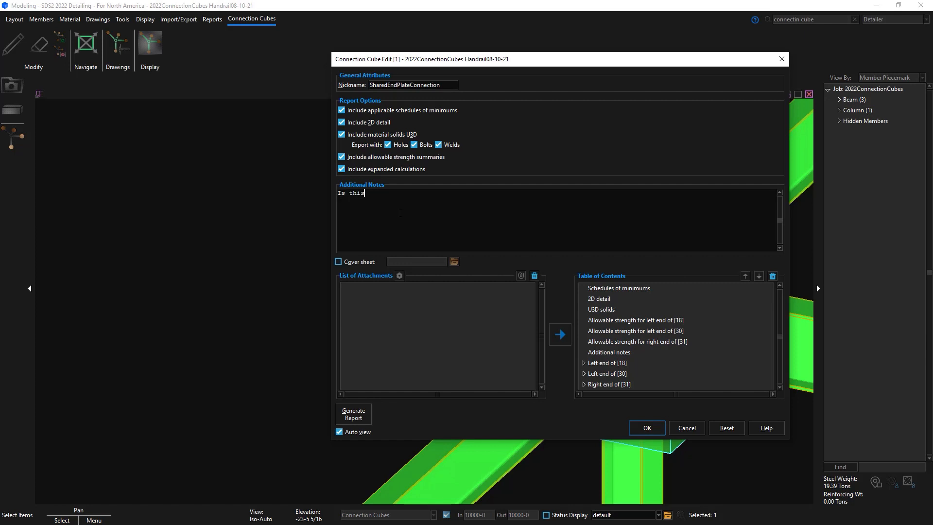
type("shared connection")
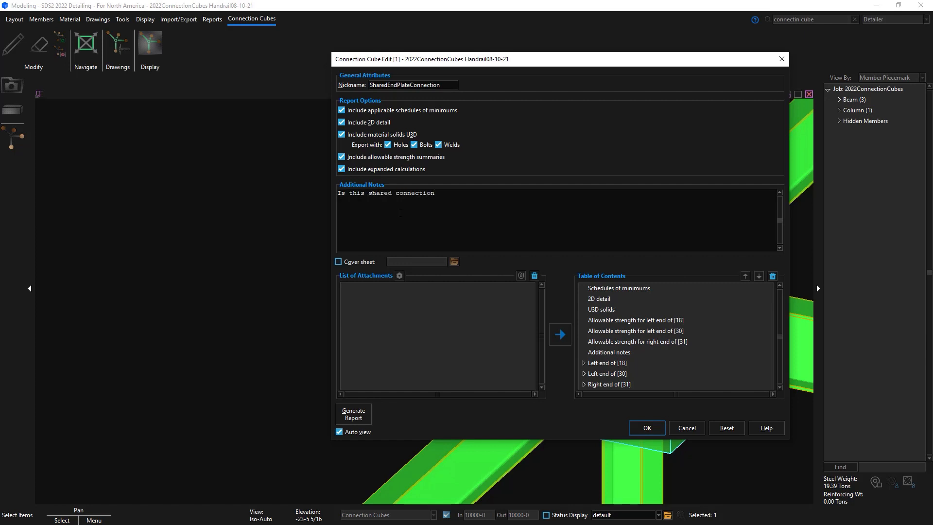
type("acceptable as show")
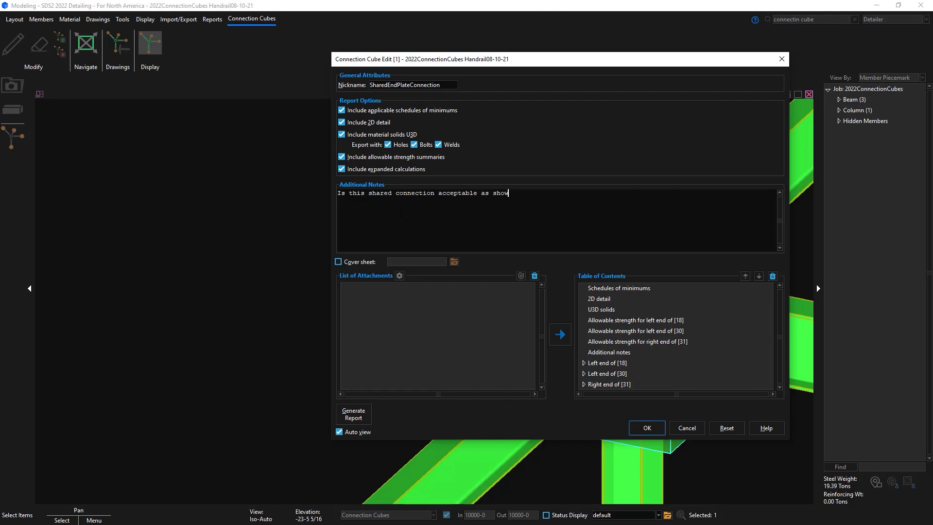
type("n in the connection")
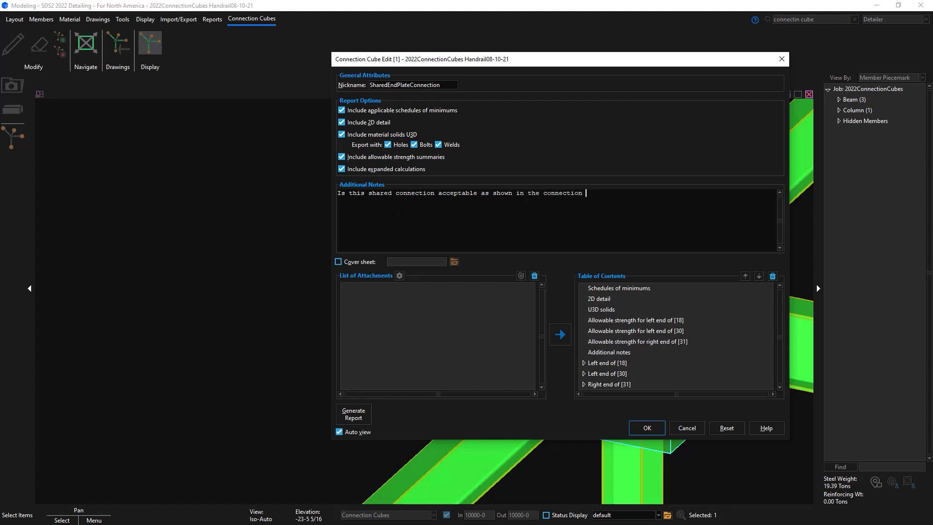
type("report?")
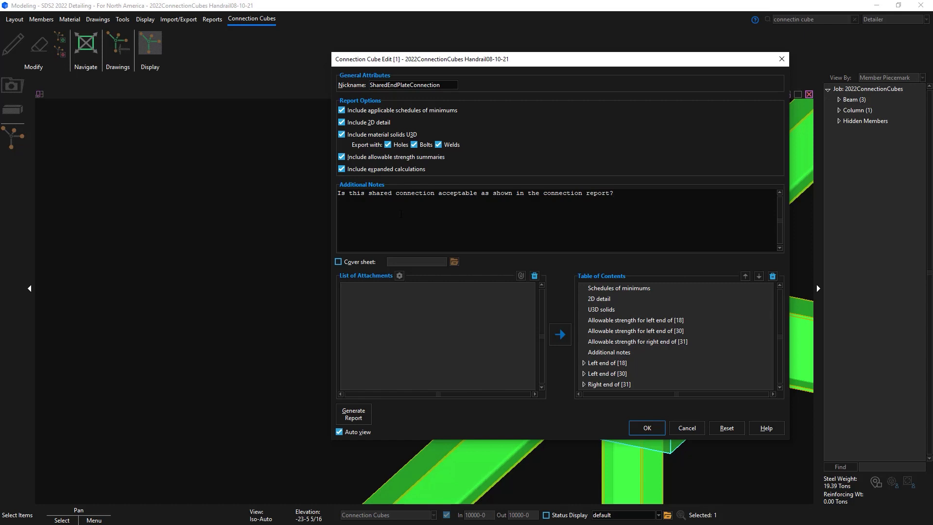
- Toggle the report cover sheet, leaving it excluded from the report
left_click(338, 262)
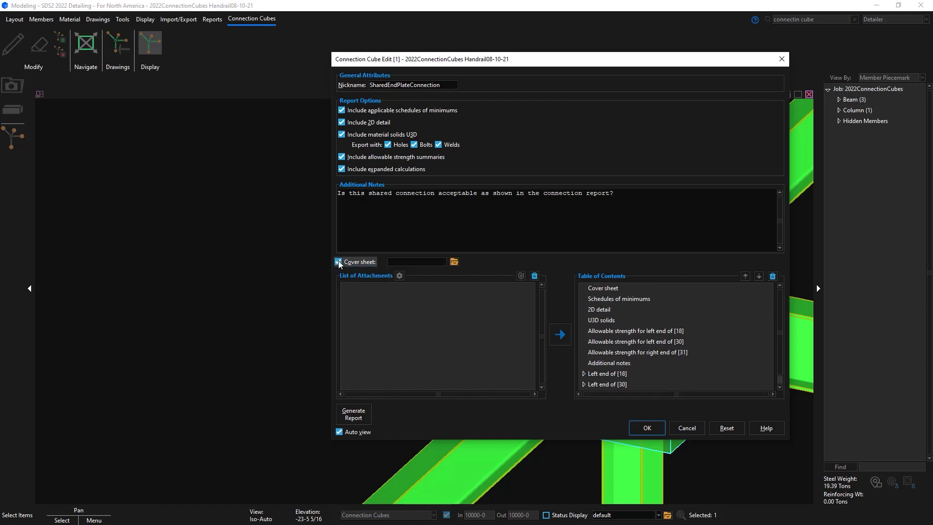
left_click(339, 262)
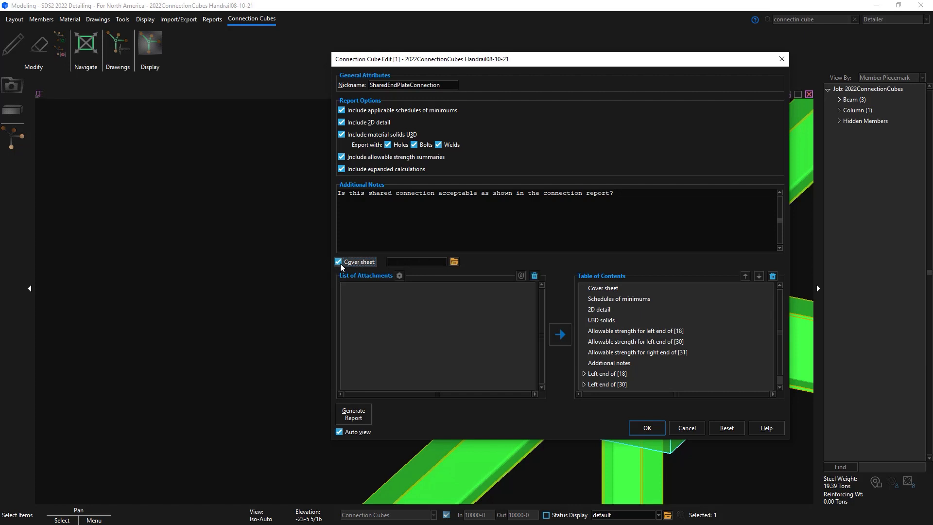
left_click(338, 262)
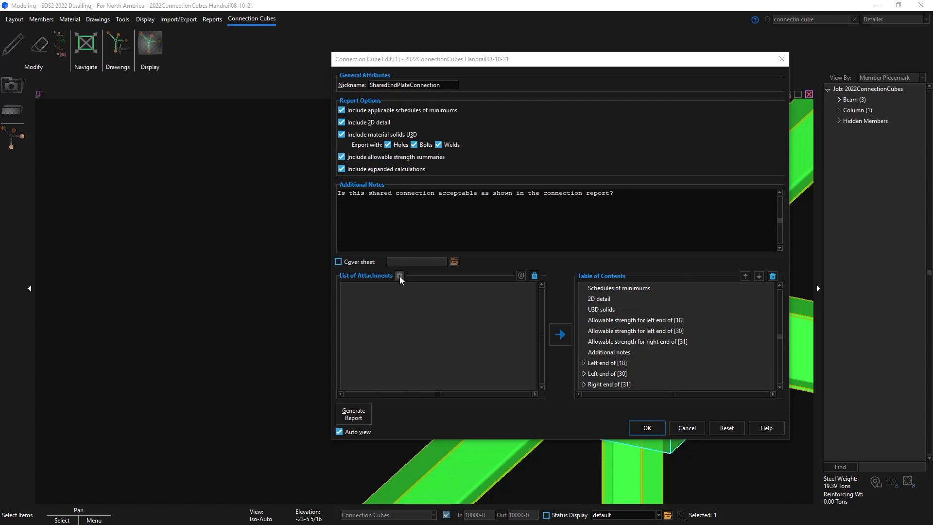
- Attach 1.pdf to the connection cube and select it in the List of Attachments
left_click(399, 275)
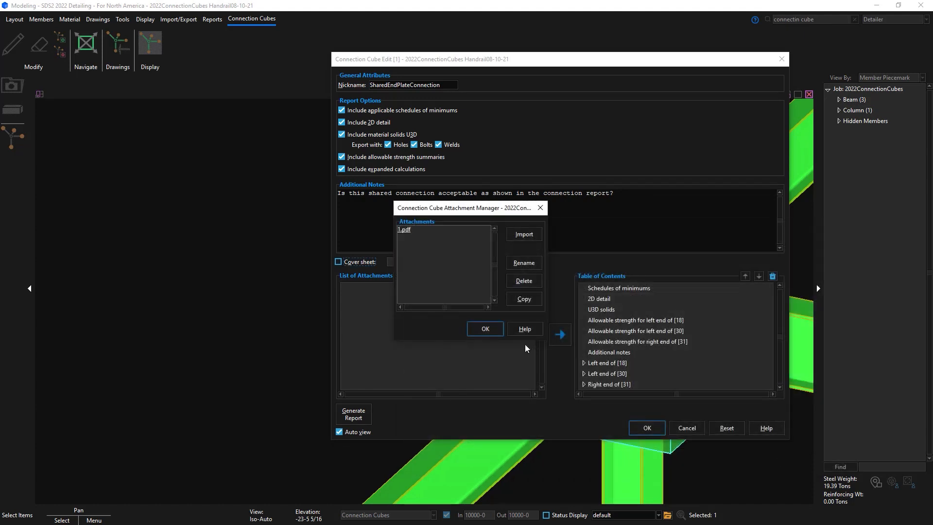
left_click(485, 329)
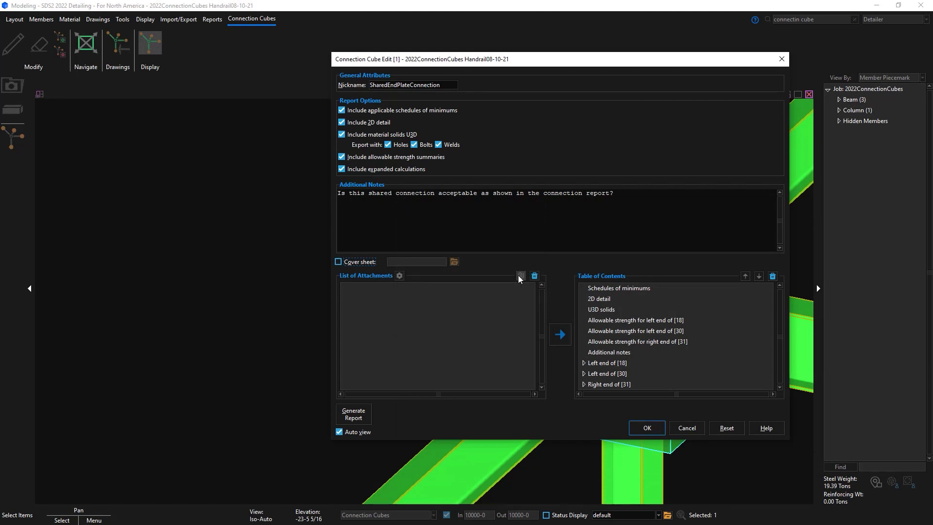
left_click(520, 276)
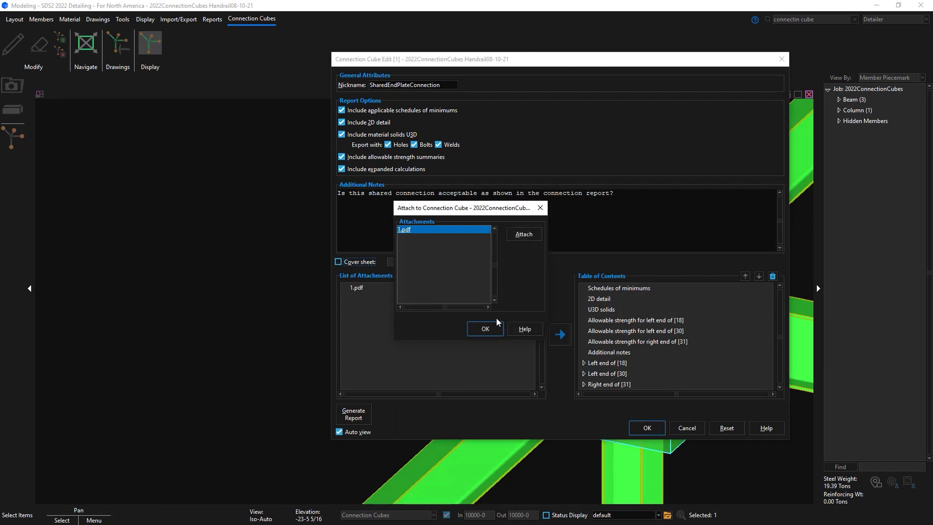
left_click(485, 328)
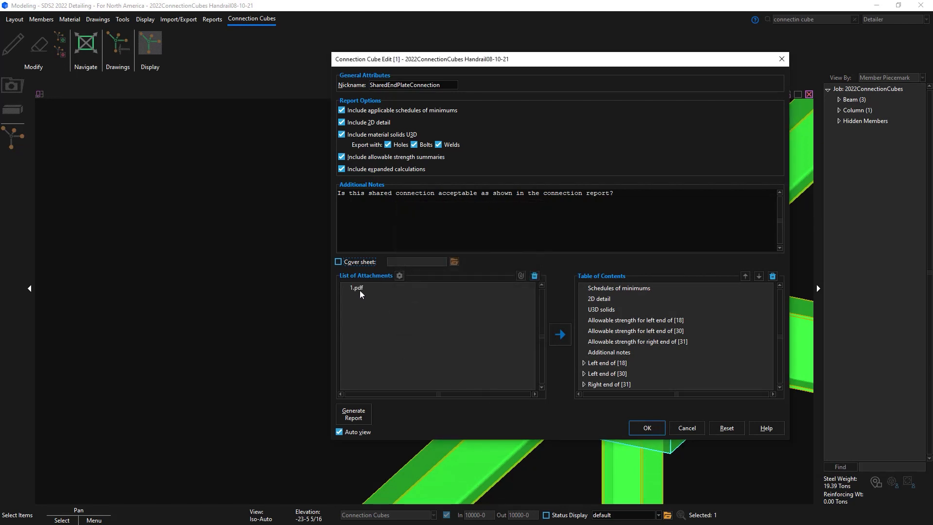
left_click(355, 287)
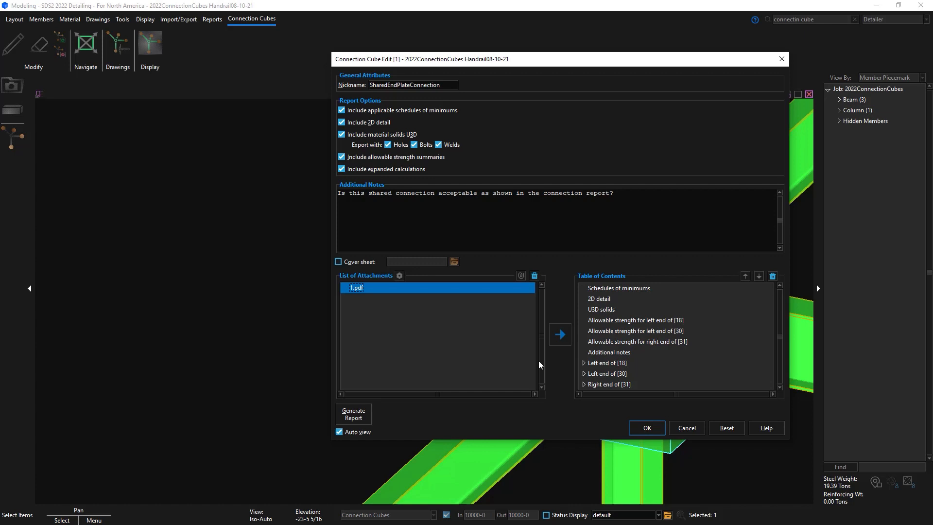
mouse_move(580, 381)
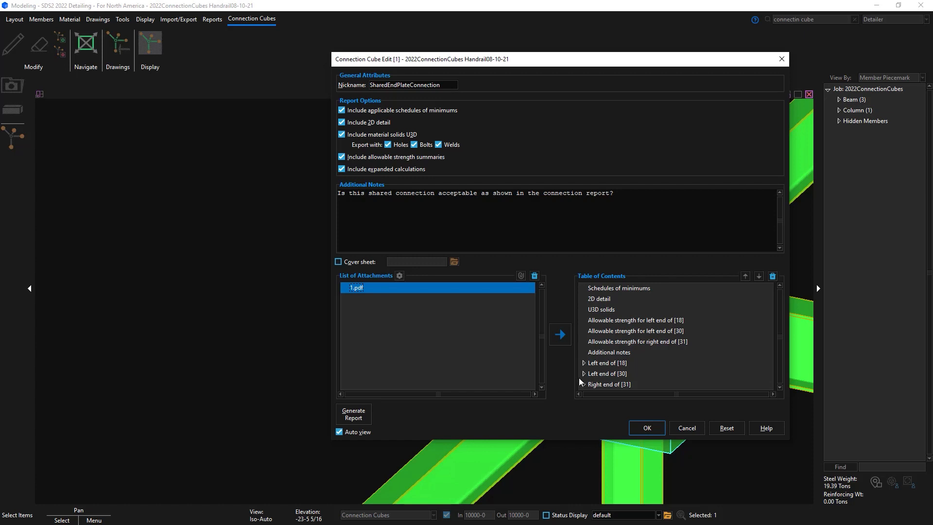
- Insert 1.pdf into the report contents below Additional notes, then generate the report
left_click(606, 373)
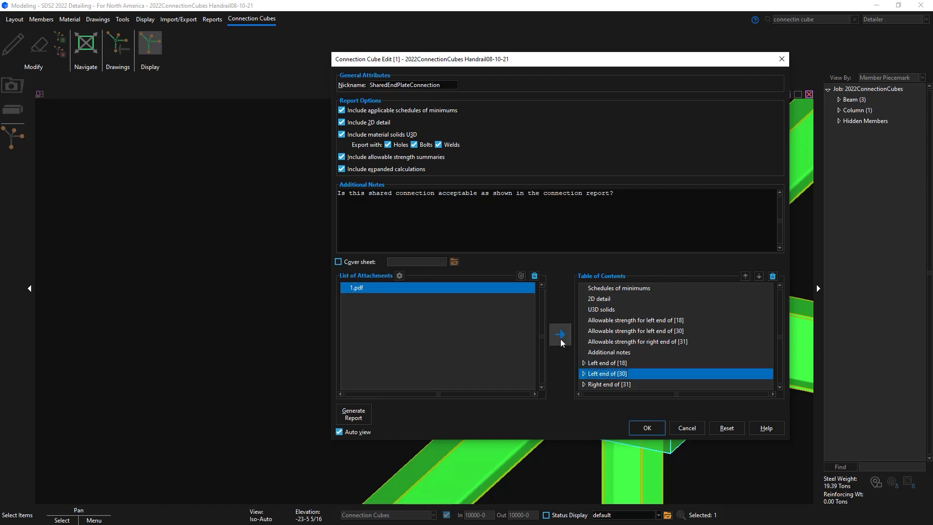
left_click(619, 288)
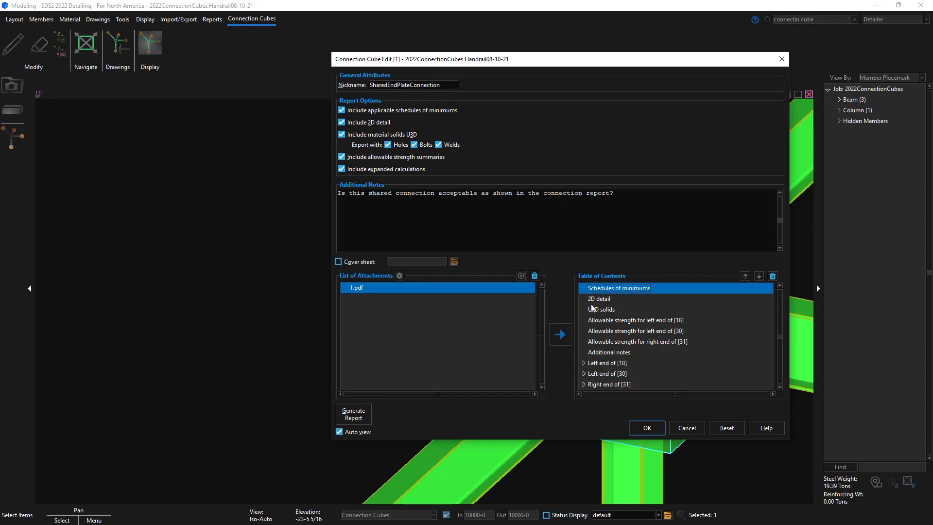
left_click(558, 334)
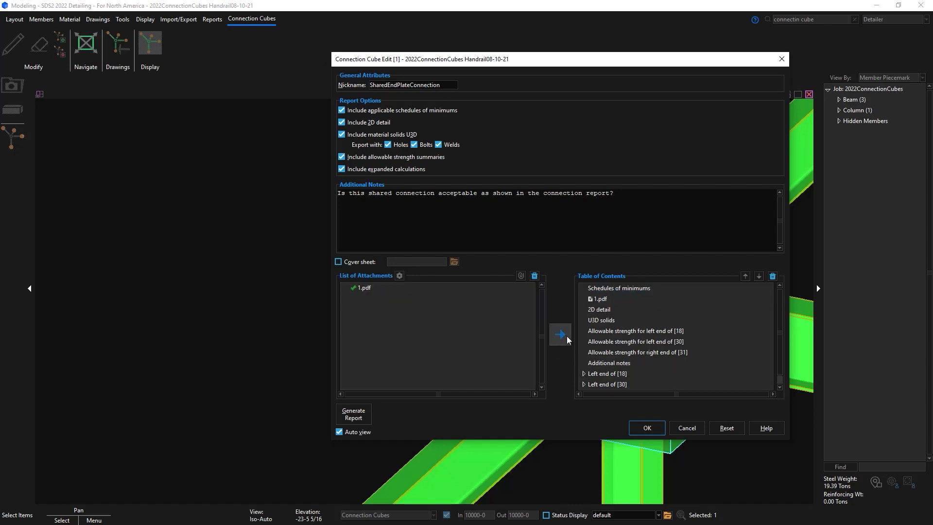
left_click(598, 298)
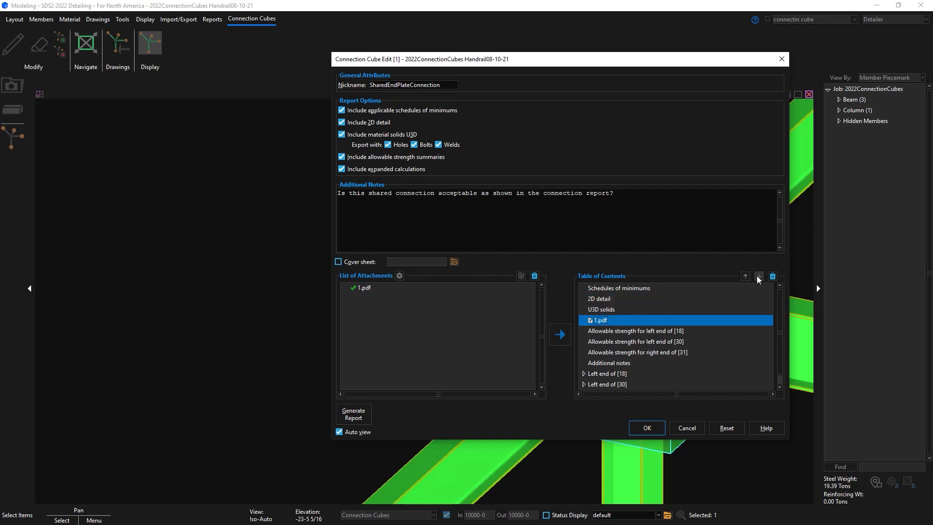
left_click(758, 276)
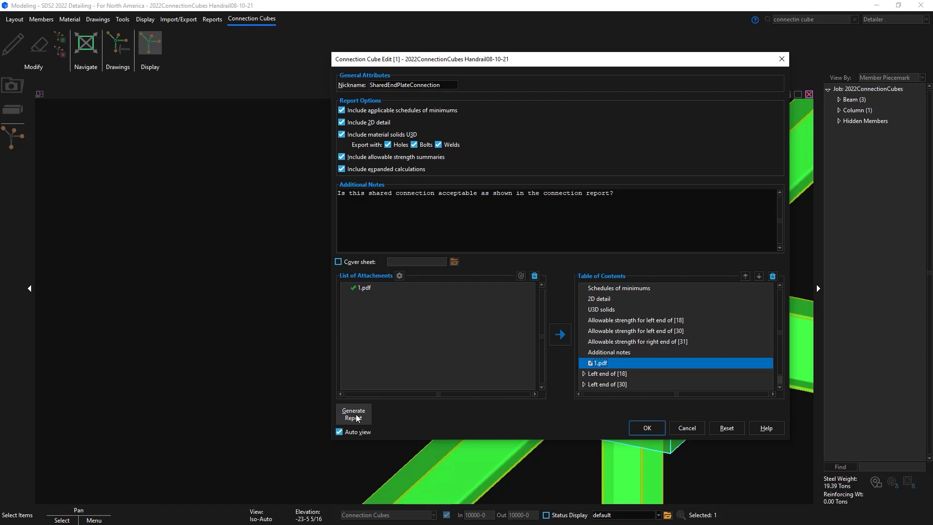
left_click(353, 414)
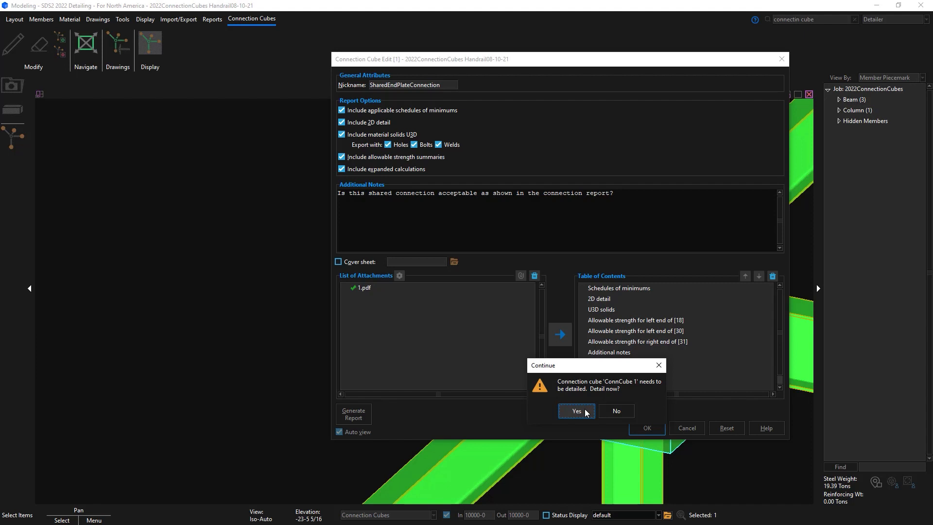
- Agree to detail the connection cube so report generation proceeds to the save prompt
left_click(574, 411)
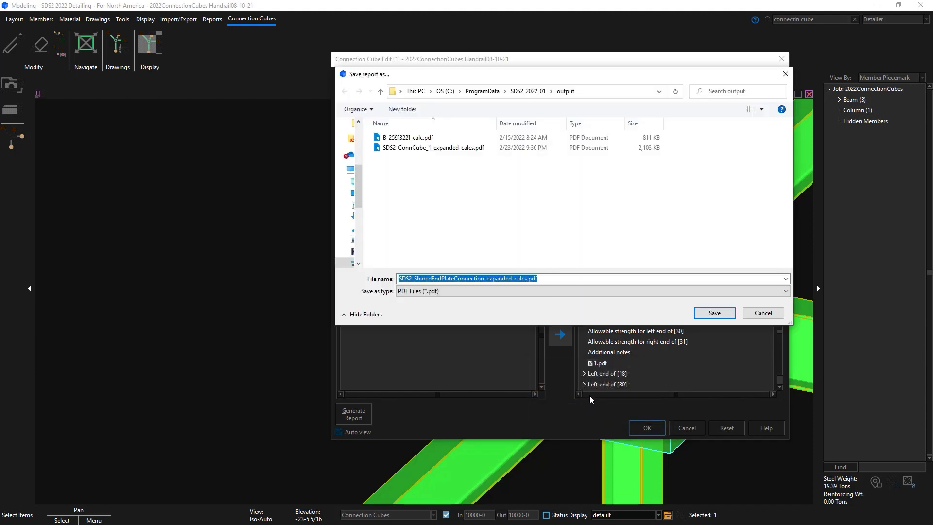
- Save the report PDF, expand its Table of contents bookmarks in Revu, and view page 2
left_click(713, 312)
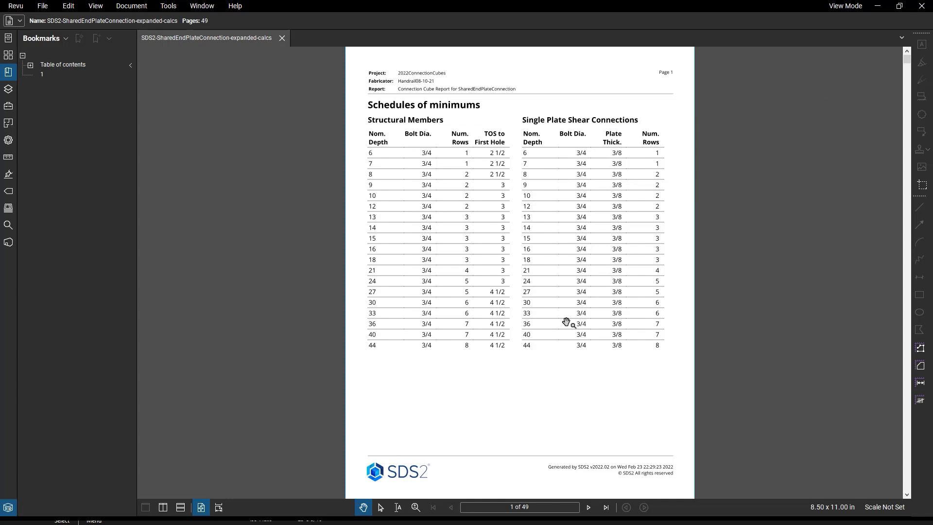
left_click(29, 64)
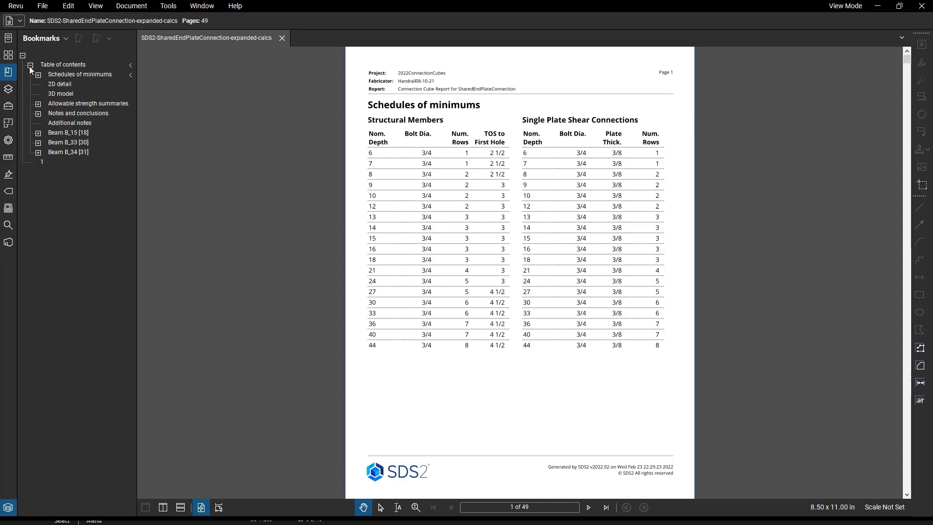
mouse_move(134, 125)
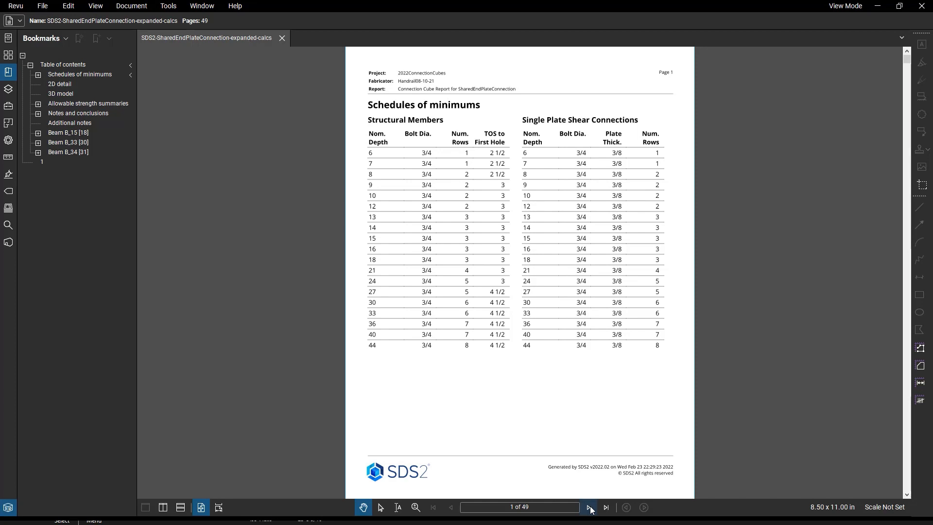
mouse_move(590, 507)
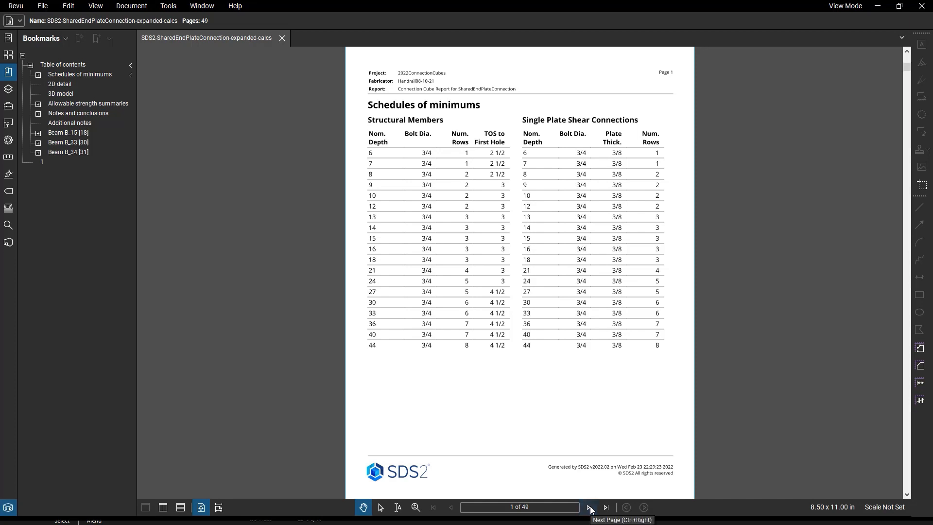
left_click(588, 506)
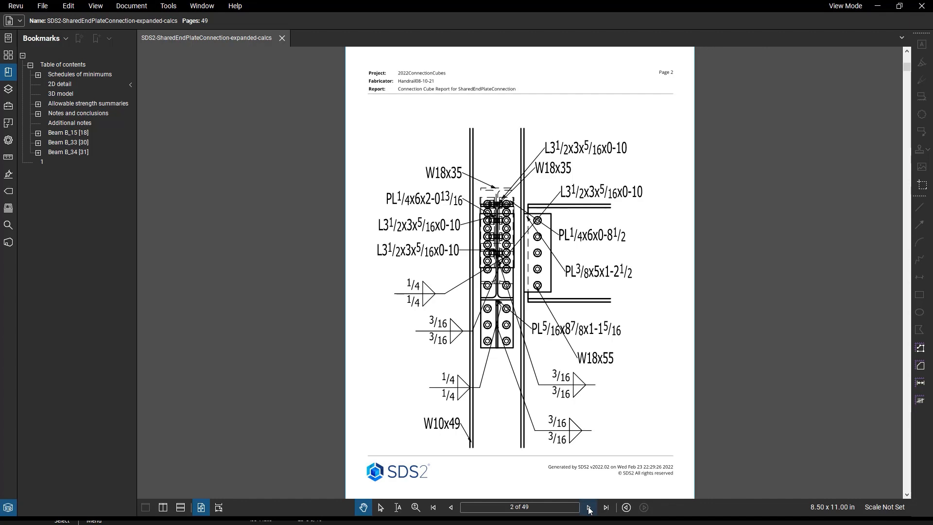
- Rotate the page-3 3D connection model, check the Main View list, then reach page 4
left_click(588, 507)
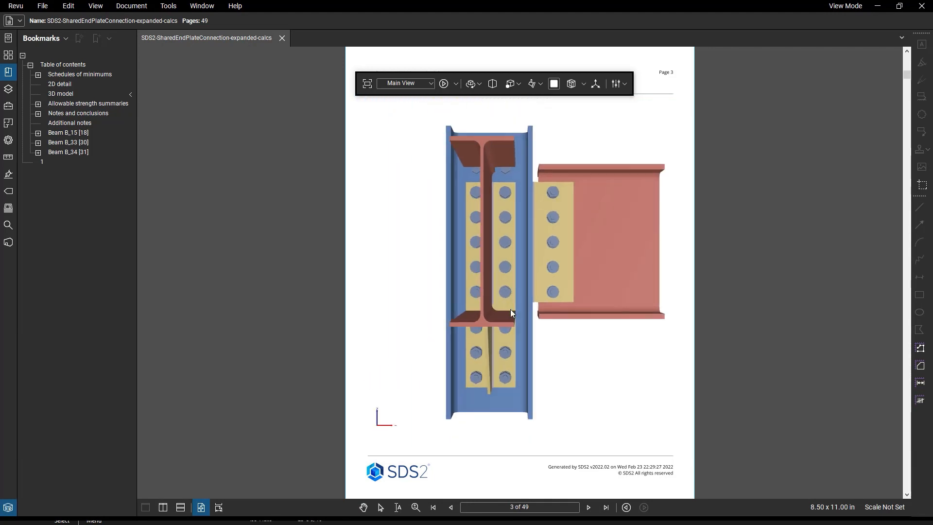
left_click_drag(510, 312, 490, 308)
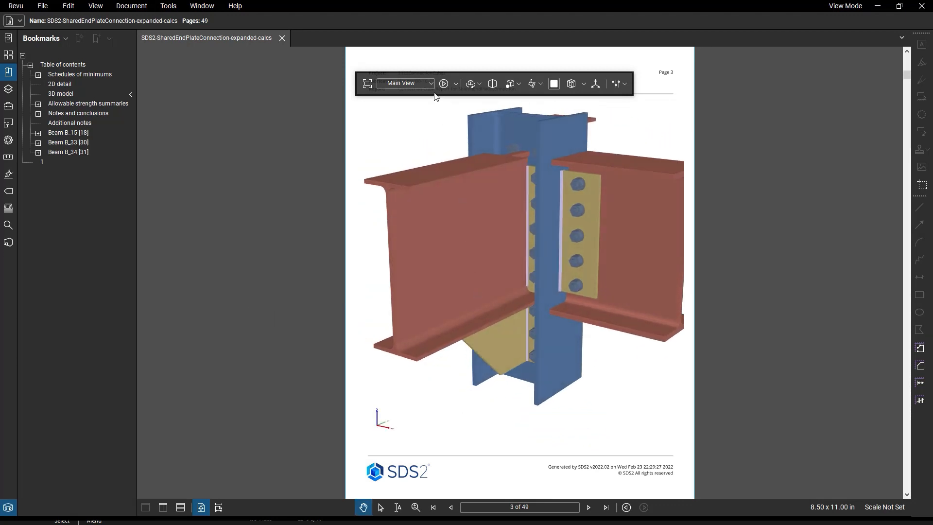
left_click(431, 83)
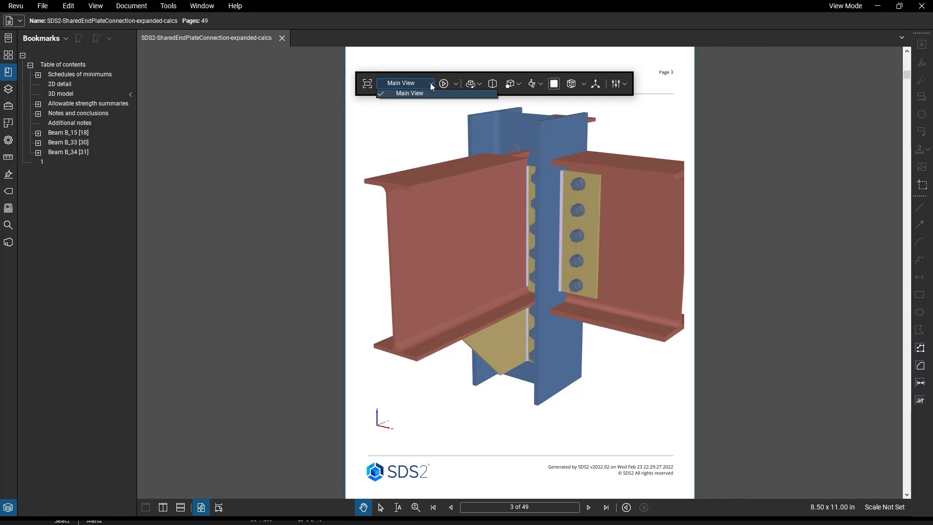
left_click(408, 93)
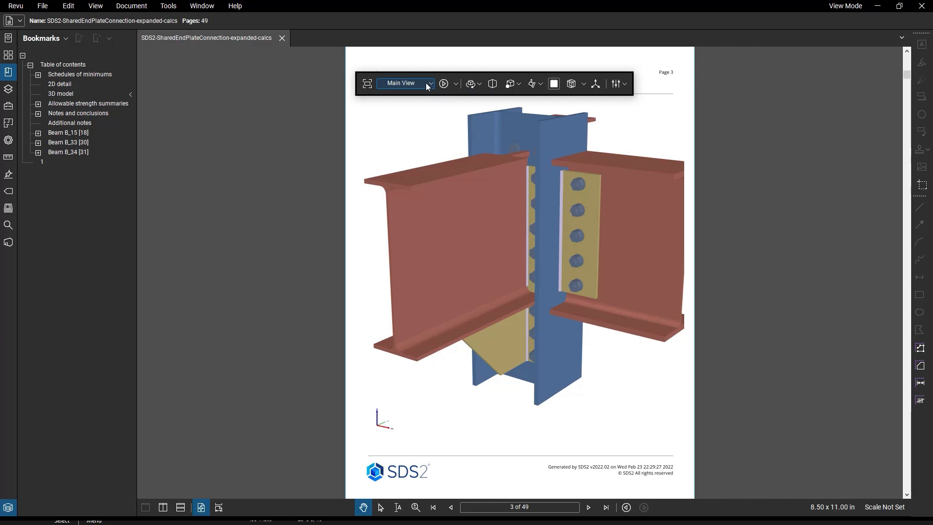
left_click(61, 94)
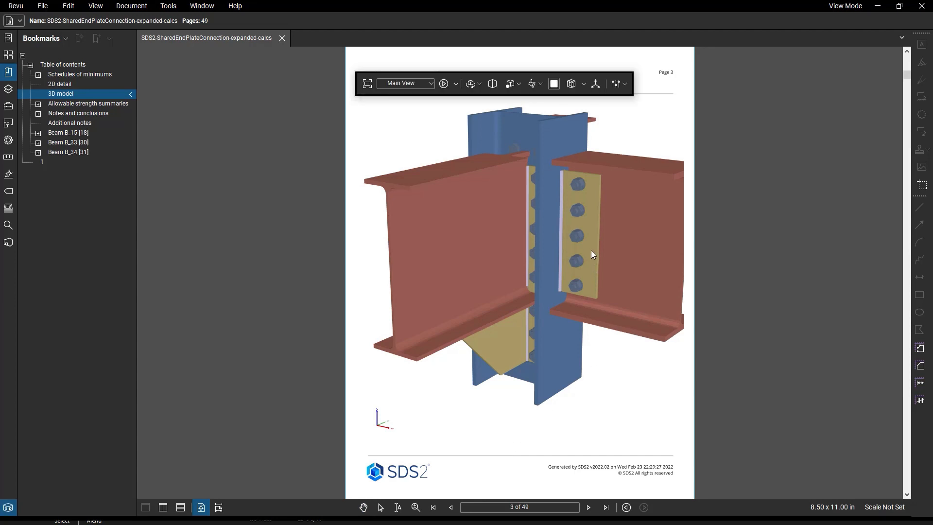
left_click(576, 235)
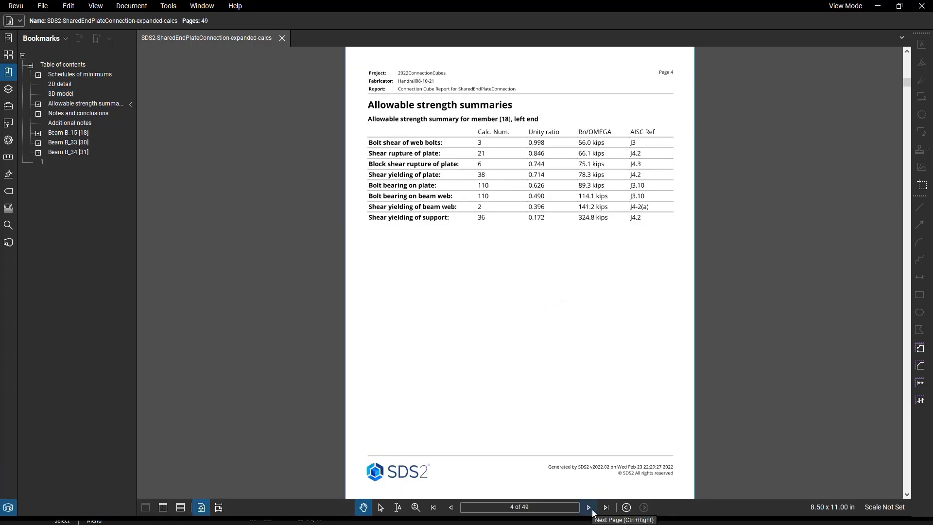
- Page past the [30] and [31] summaries, notes and Grid 1 elevation to page 10
left_click(587, 506)
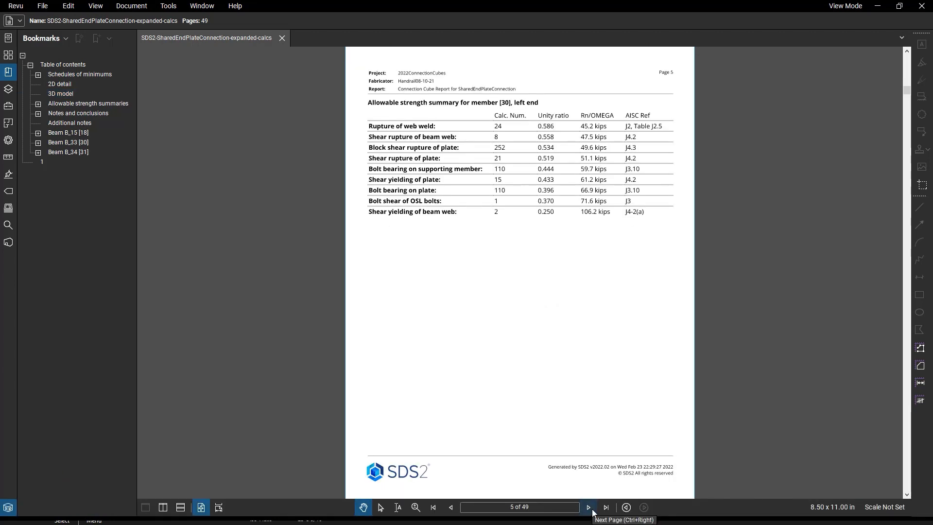
left_click(588, 507)
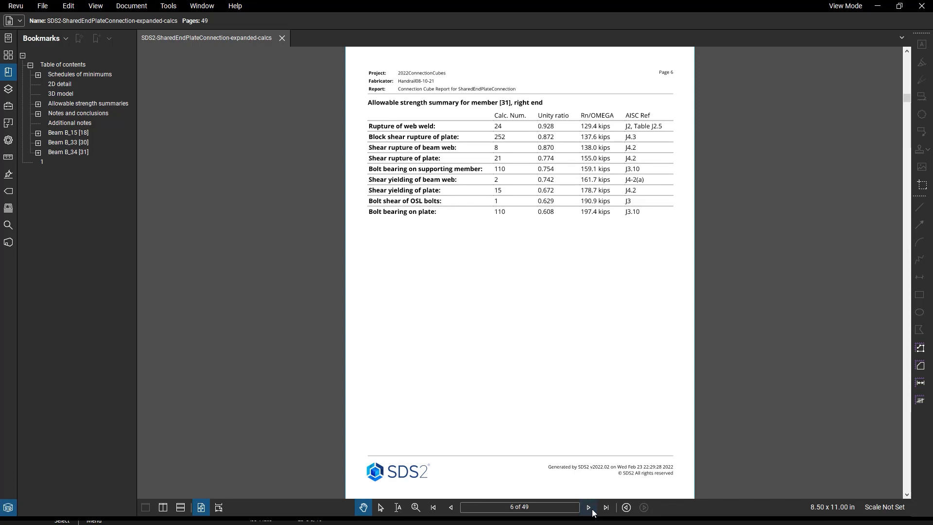
left_click(587, 507)
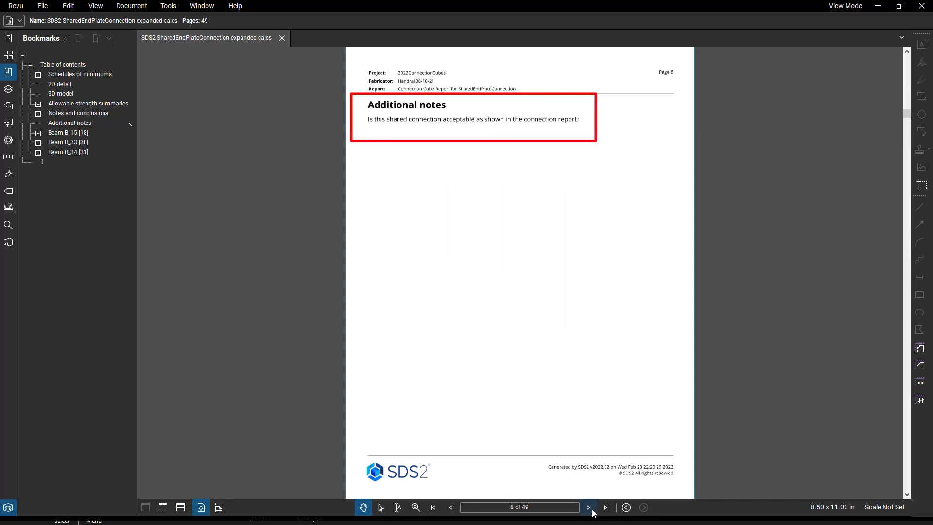
left_click(587, 507)
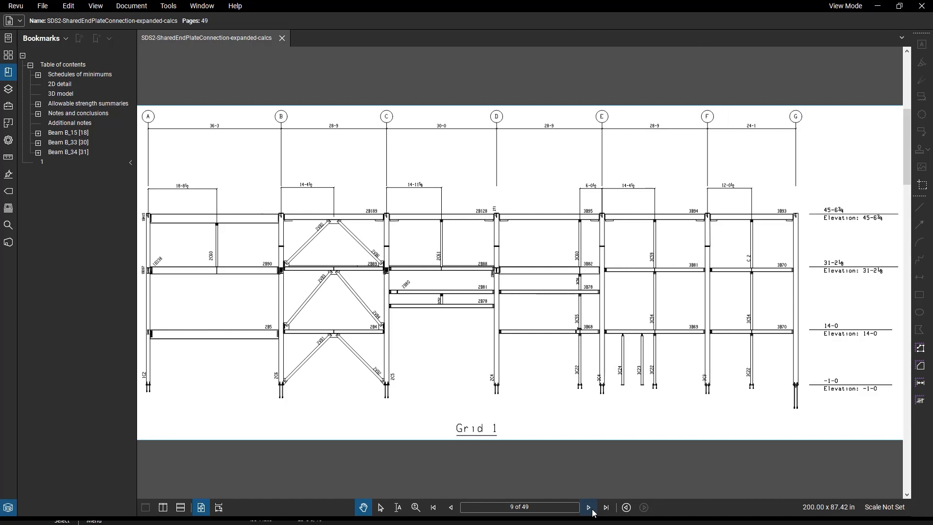
left_click(588, 506)
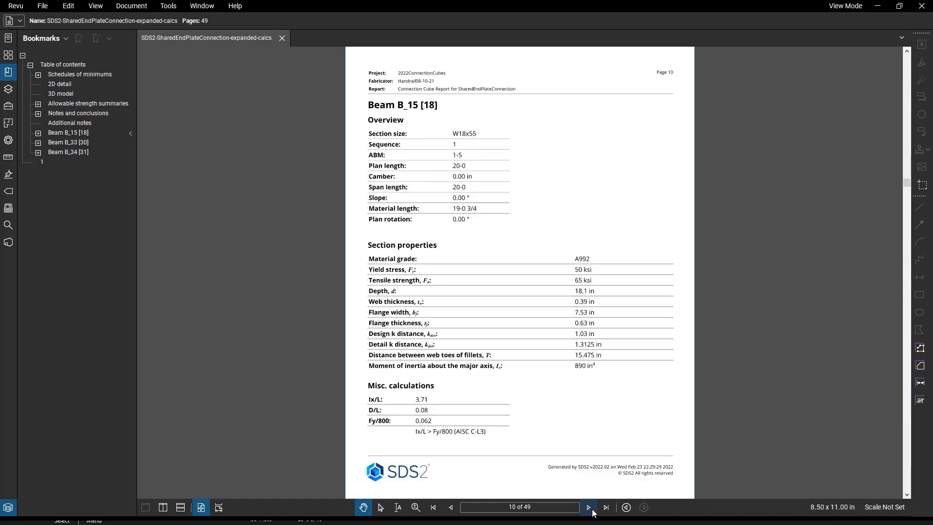